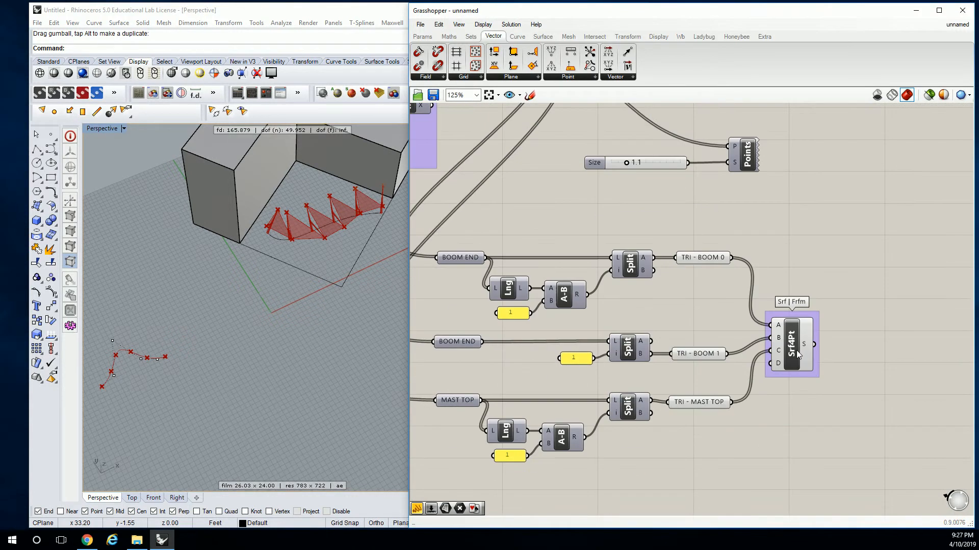
{"action": "mouse_move", "coordinate": [791, 343]}
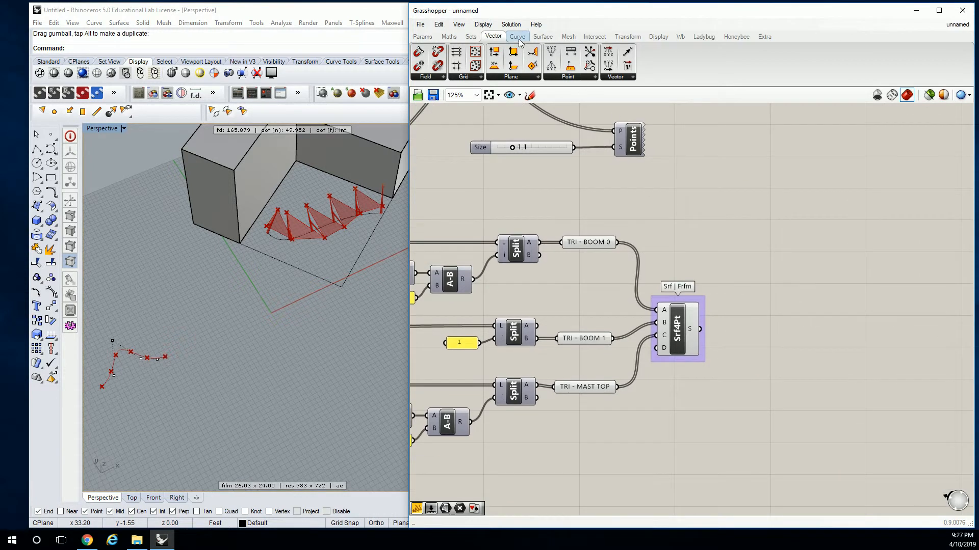
Show the Surface tab's Analysis components to place an Area component for the triangle surfaces.
{"action": "left_click", "coordinate": [541, 37]}
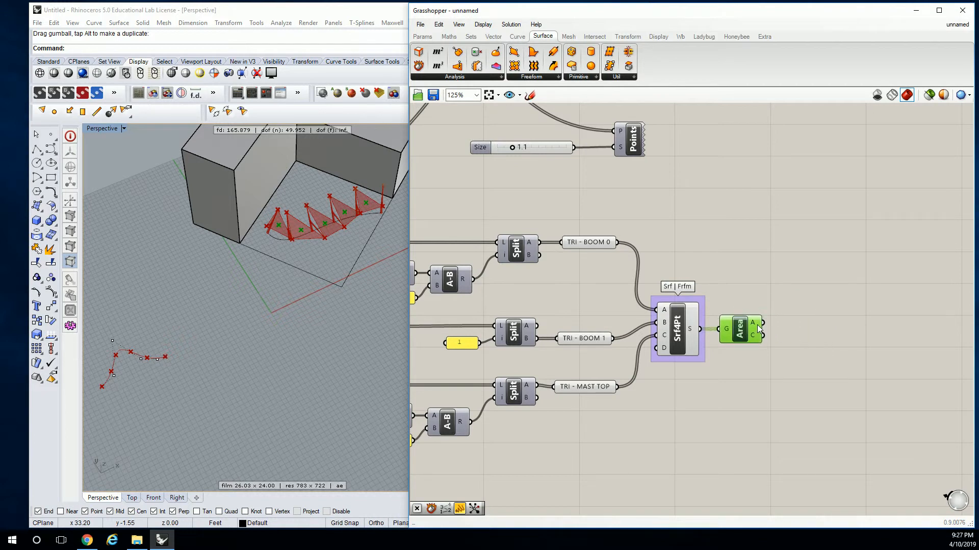
{"action": "mouse_move", "coordinate": [756, 323]}
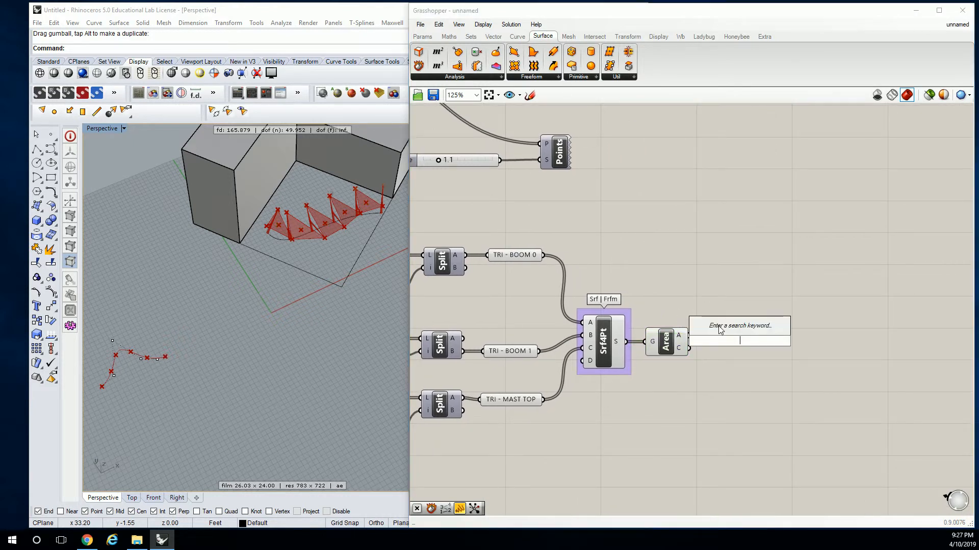
Place a Mass Addition from Maths > Operators to total the triangle areas (101.152263).
{"action": "left_click", "coordinate": [447, 36]}
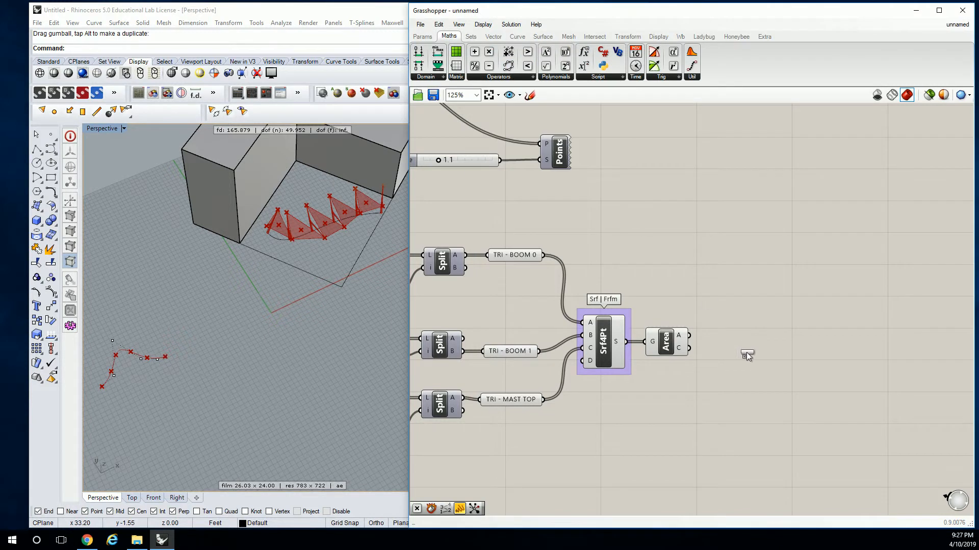
{"action": "left_click", "coordinate": [747, 356]}
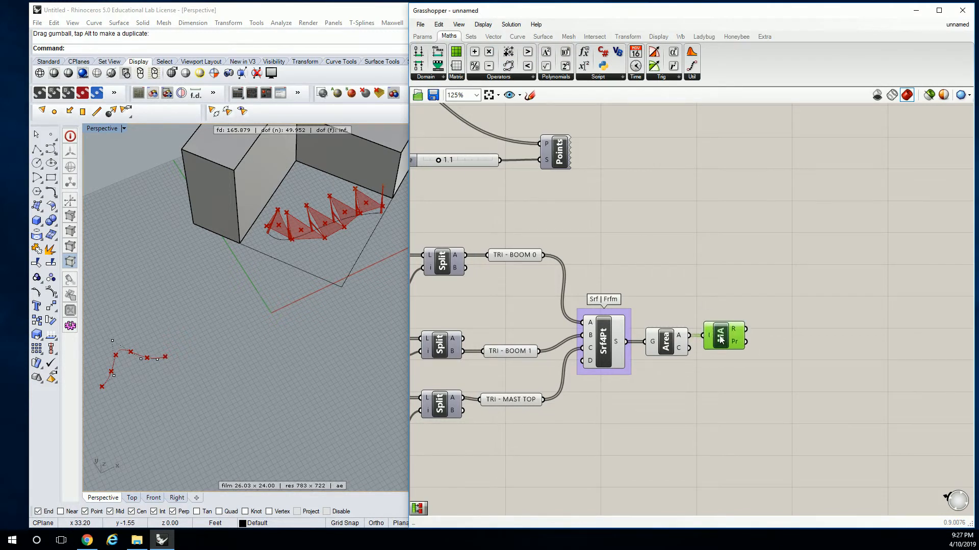
{"action": "mouse_move", "coordinate": [740, 332]}
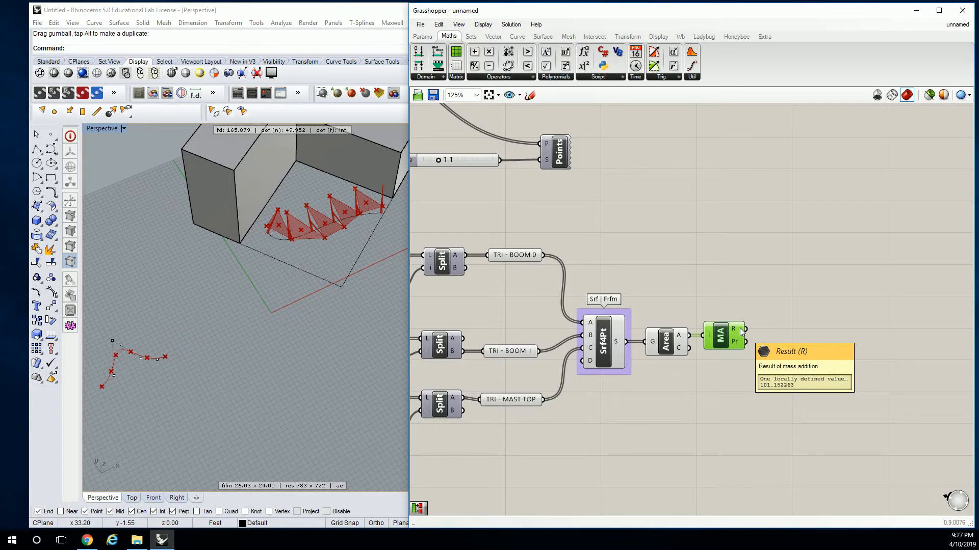
{"action": "mouse_move", "coordinate": [755, 310]}
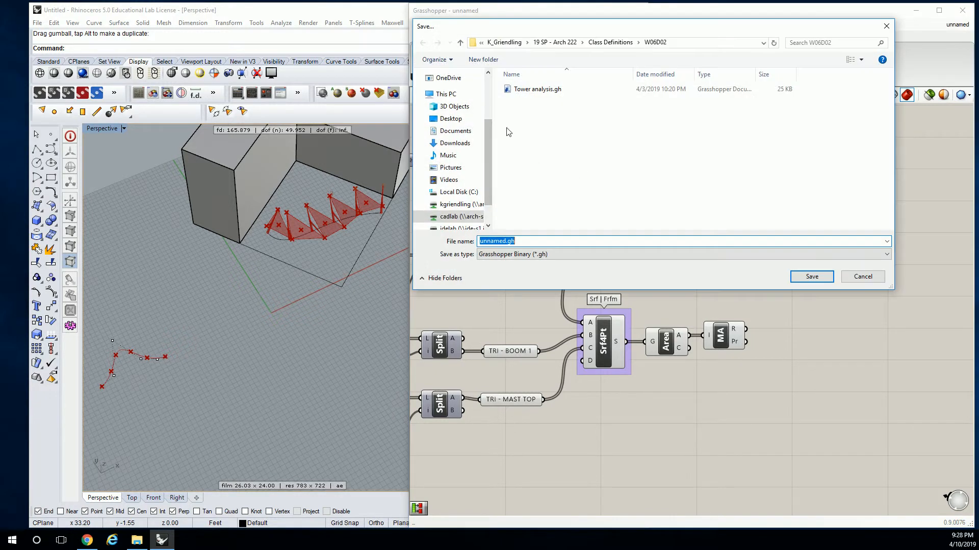
Create a new W07D02 folder under Class Definitions and enter it.
{"action": "left_click", "coordinate": [610, 41]}
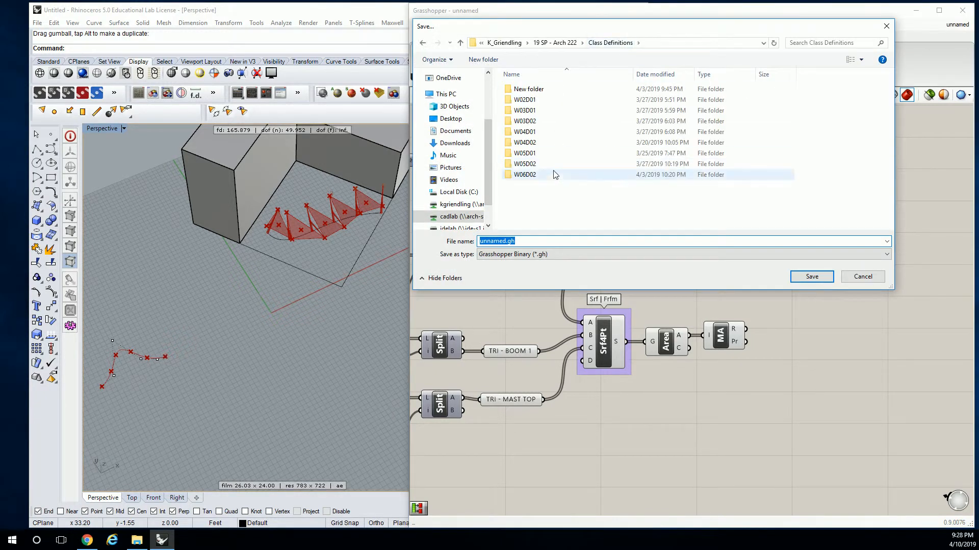
{"action": "left_click", "coordinate": [482, 59]}
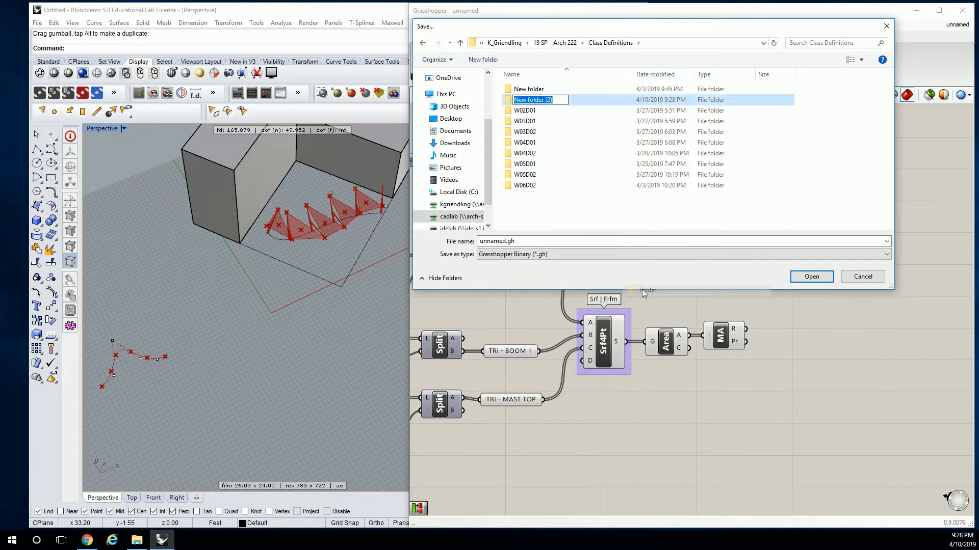
{"action": "type", "text": "W0"}
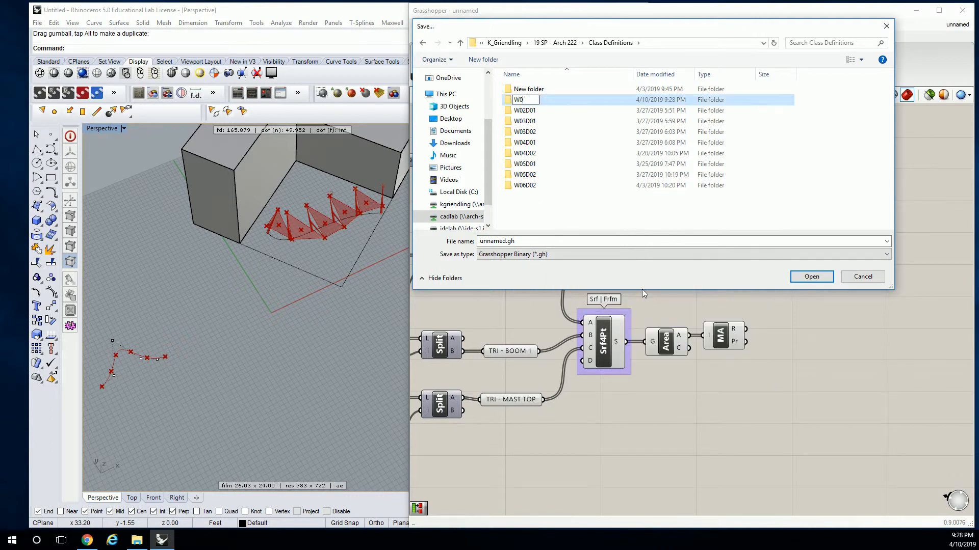
{"action": "type", "text": "7"}
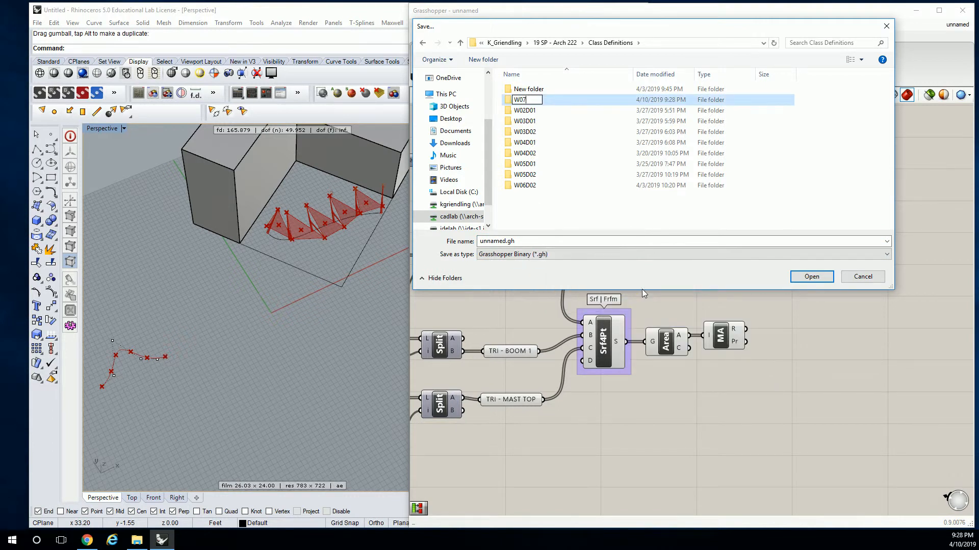
{"action": "type", "text": "D02"}
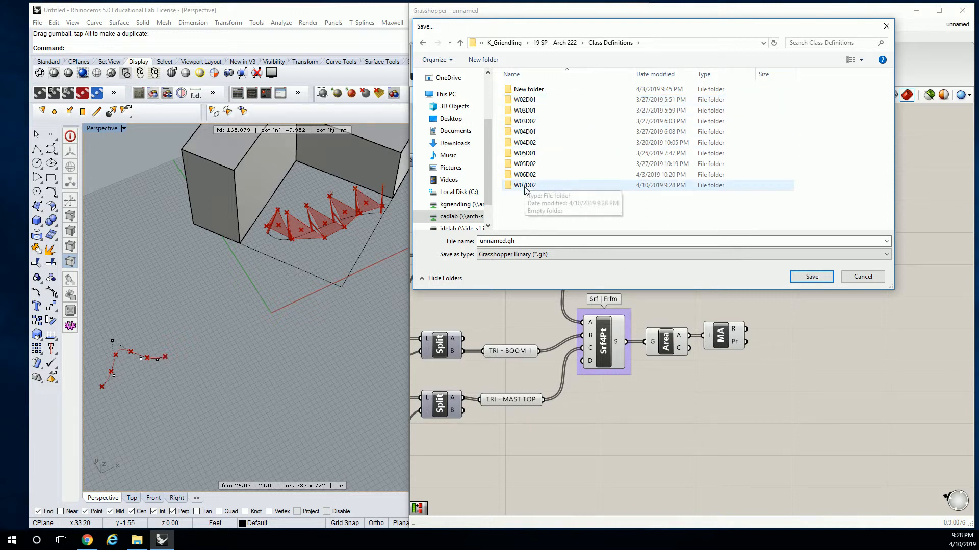
{"action": "double_click", "coordinate": [524, 185]}
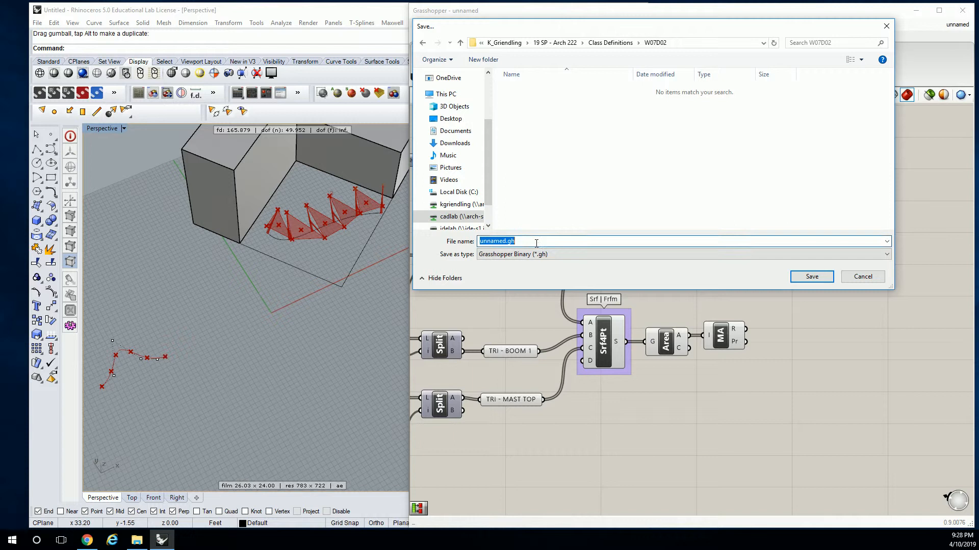
Save the definition there as 'Wire Frame Canopy Structure'.
{"action": "type", "text": "Wire Frame C"}
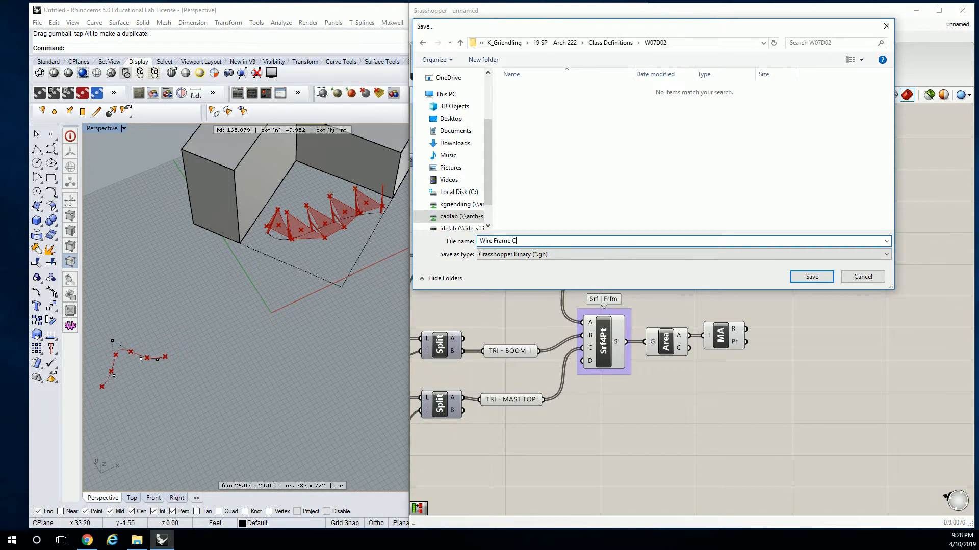
{"action": "type", "text": "anopy Structur"}
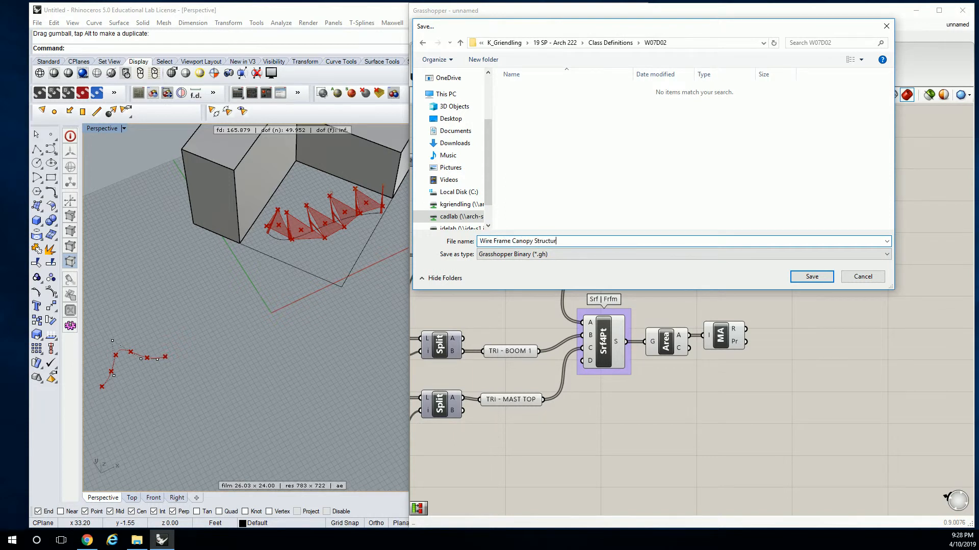
{"action": "left_click", "coordinate": [811, 276]}
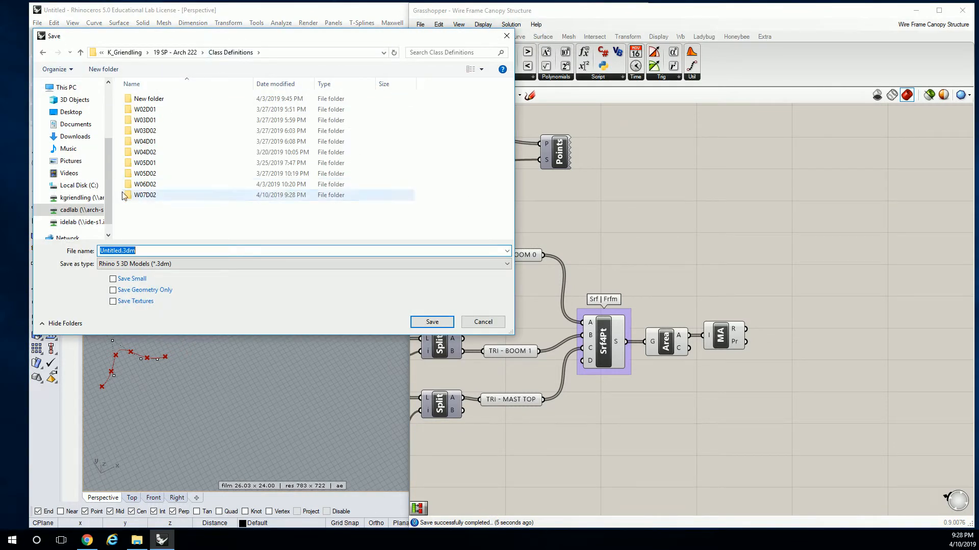
Save the Rhino model as Wire Frame Canopy Structure.3dm in the W07D02 folder.
{"action": "double_click", "coordinate": [143, 194]}
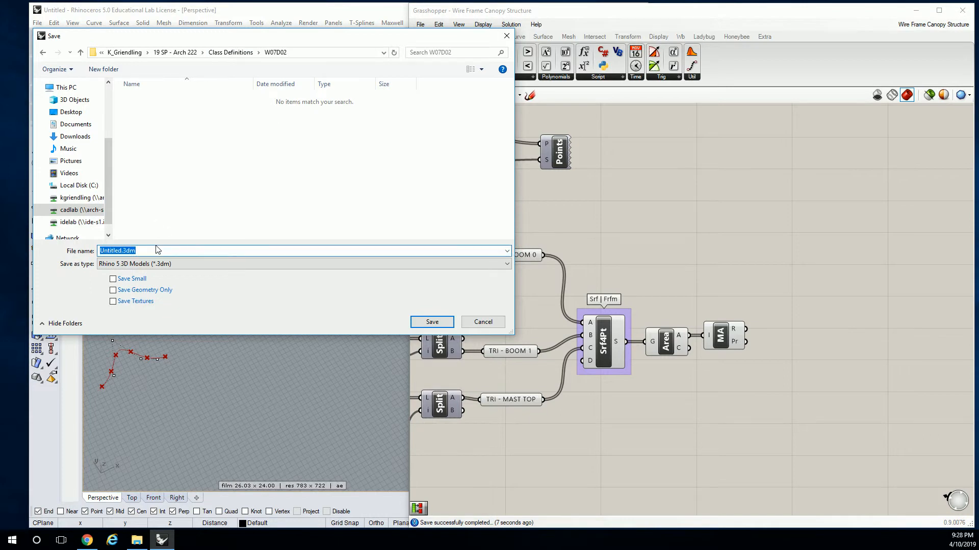
{"action": "type", "text": "Wire Frame Canopy Structure"}
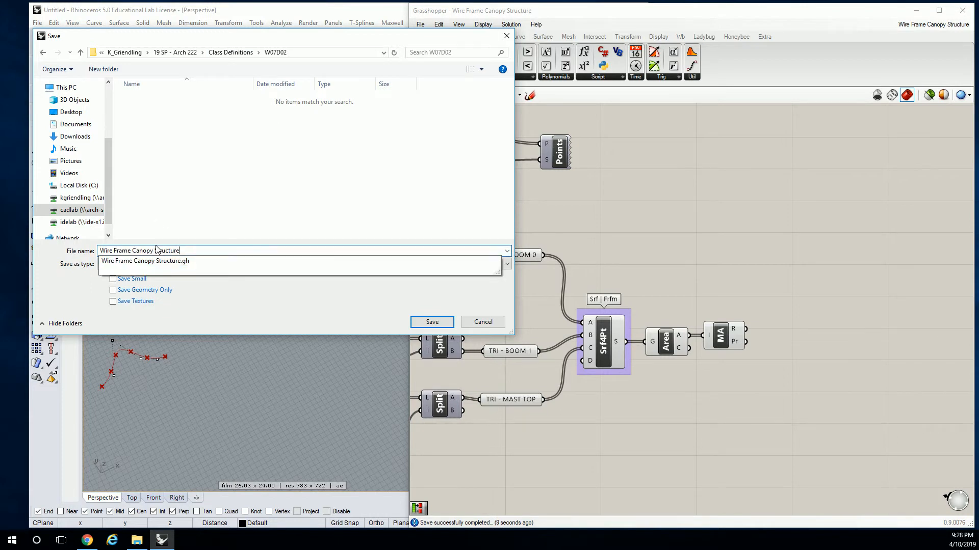
{"action": "left_click", "coordinate": [431, 322]}
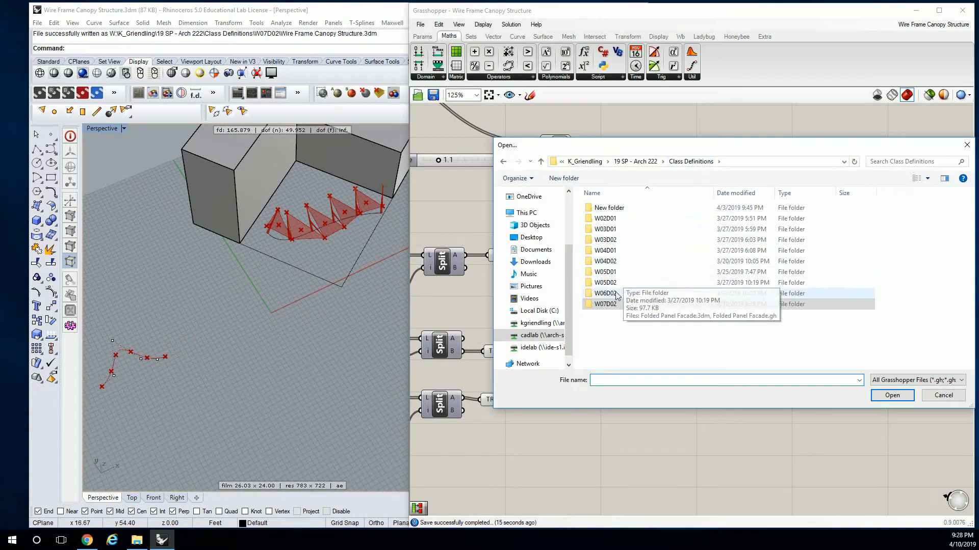
Browse into the W06D02 folder to open Tower analysis.gh.
{"action": "left_click", "coordinate": [942, 396]}
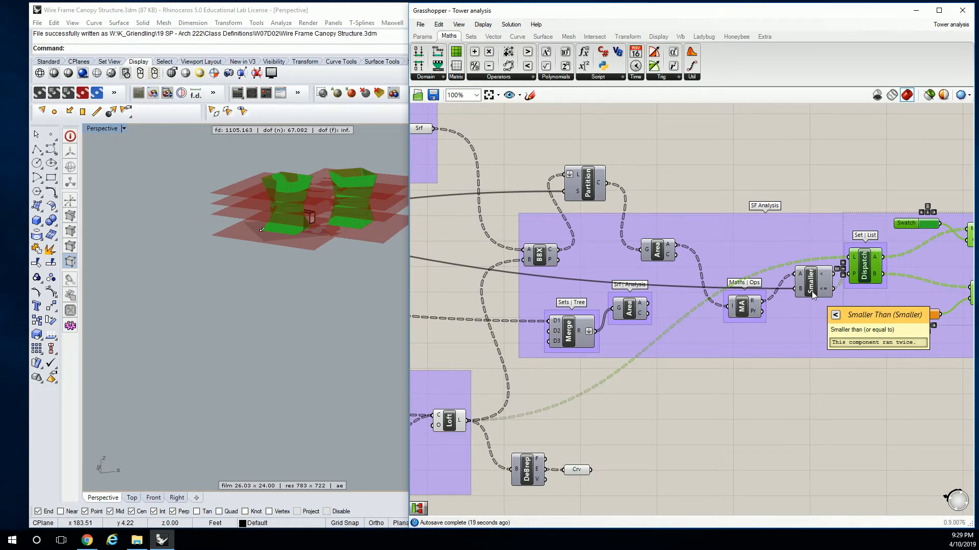
{"action": "mouse_move", "coordinate": [815, 346]}
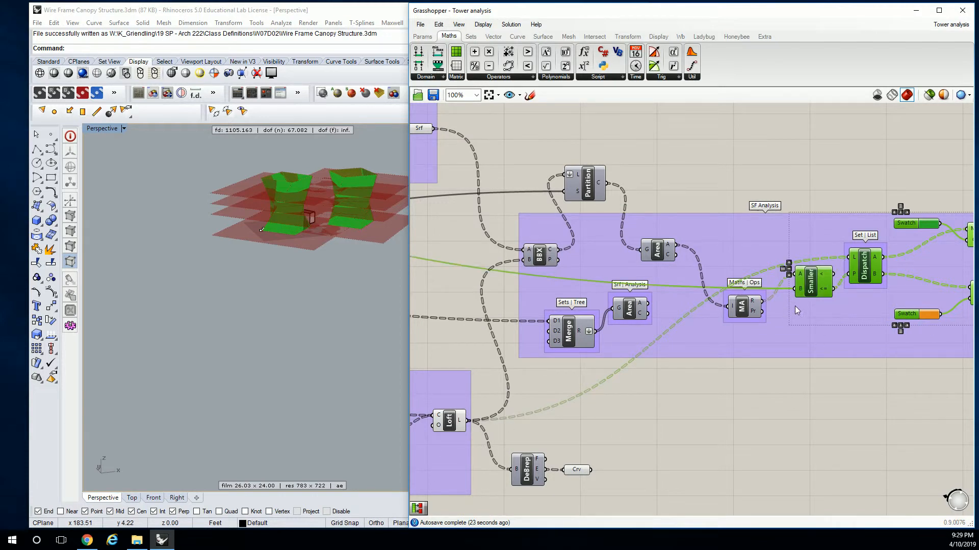
{"action": "mouse_move", "coordinate": [741, 310]}
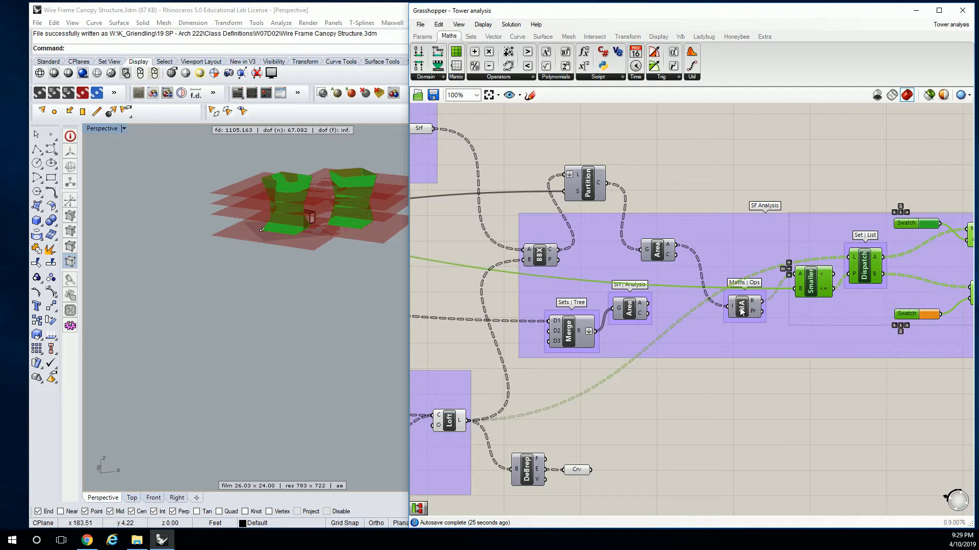
{"action": "mouse_move", "coordinate": [804, 274]}
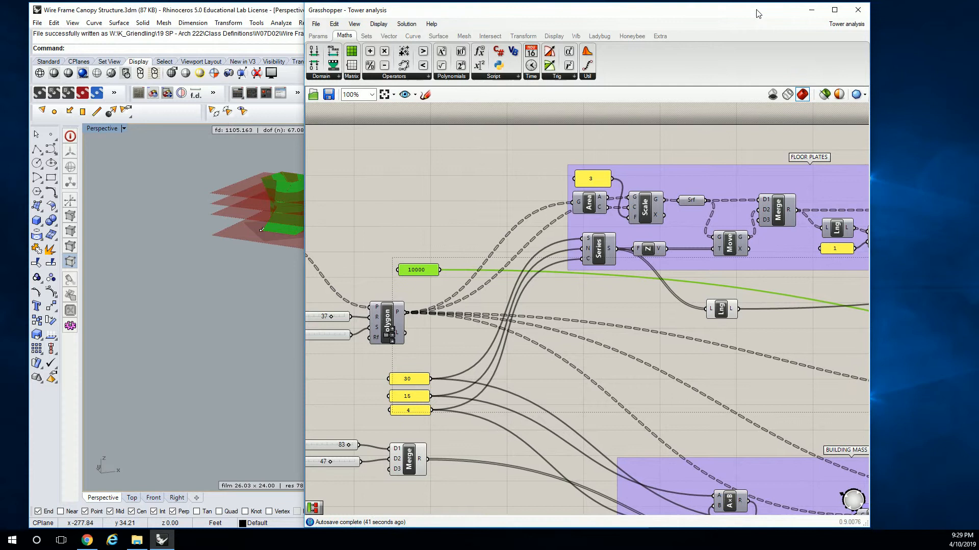
{"action": "mouse_move", "coordinate": [790, 33]}
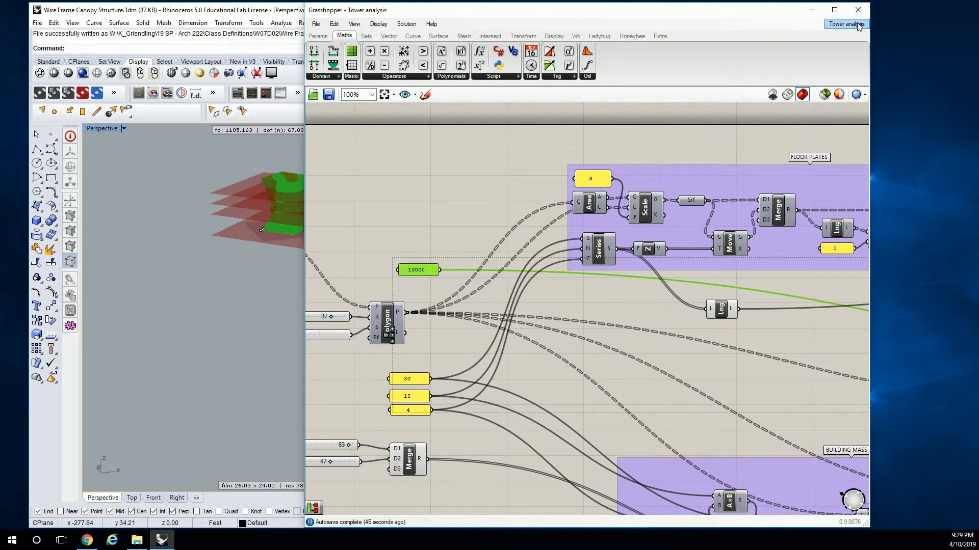
Switch the active Grasshopper document to Wire Frame Canopy Structure via the open-definitions switcher.
{"action": "left_click", "coordinate": [847, 24]}
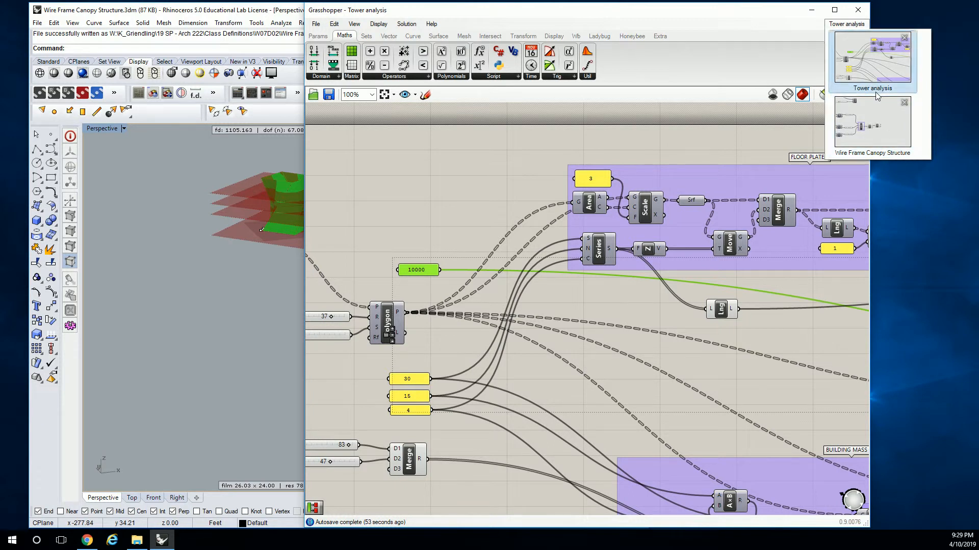
{"action": "mouse_move", "coordinate": [871, 124]}
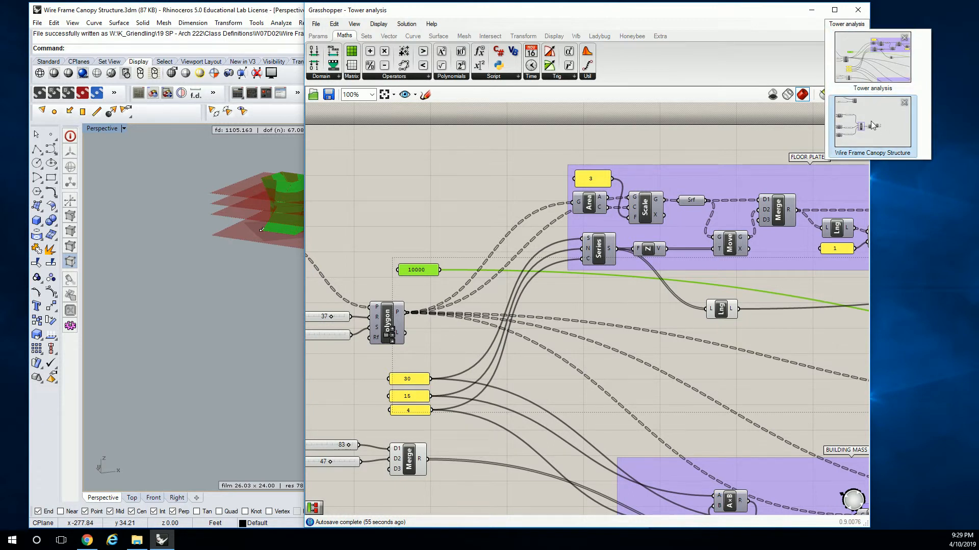
{"action": "left_click", "coordinate": [872, 121]}
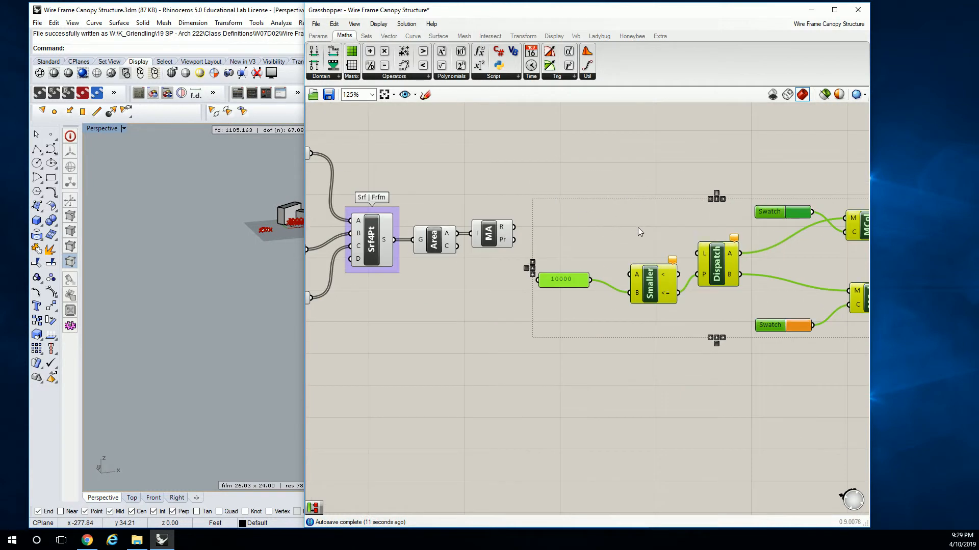
Change the comparison panel's threshold value from 10000 to 125.
{"action": "double_click", "coordinate": [560, 279]}
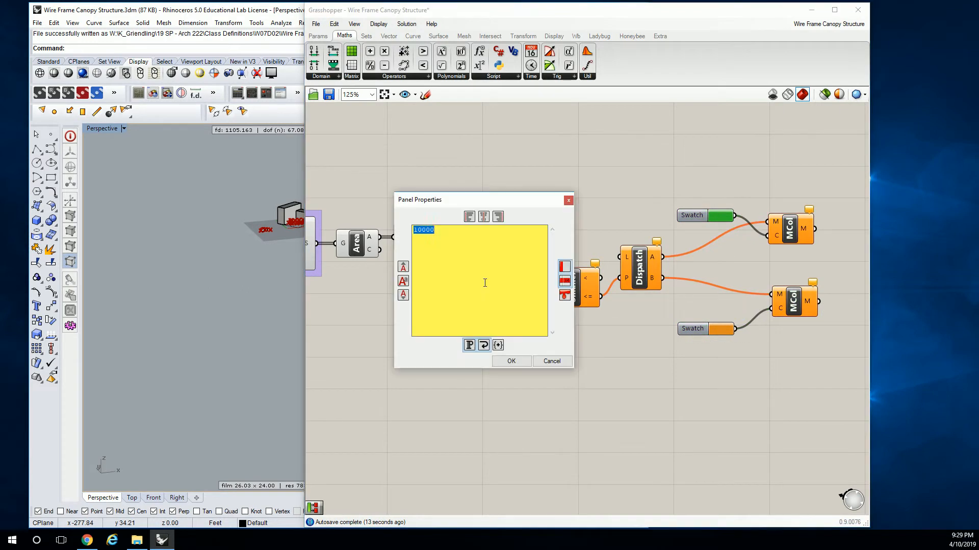
{"action": "type", "text": "125"}
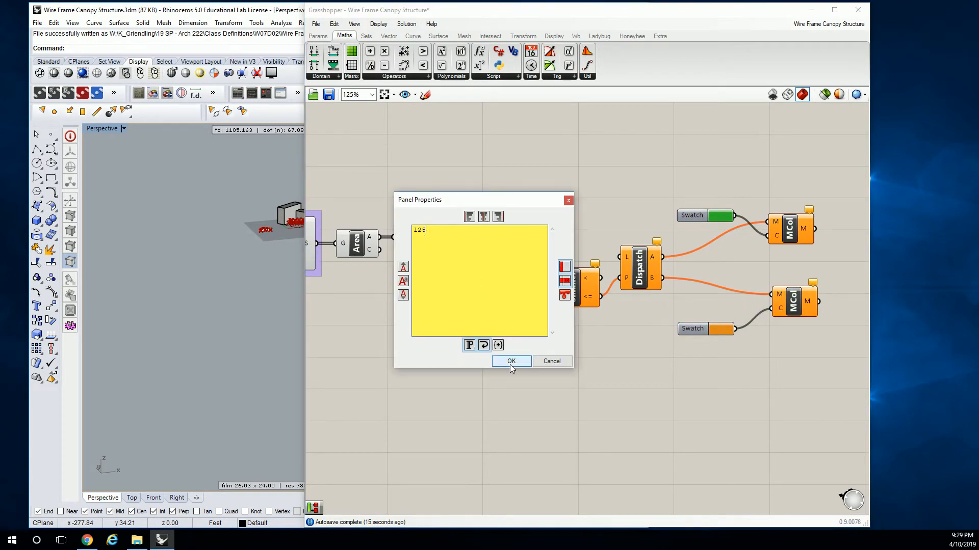
{"action": "left_click", "coordinate": [511, 361]}
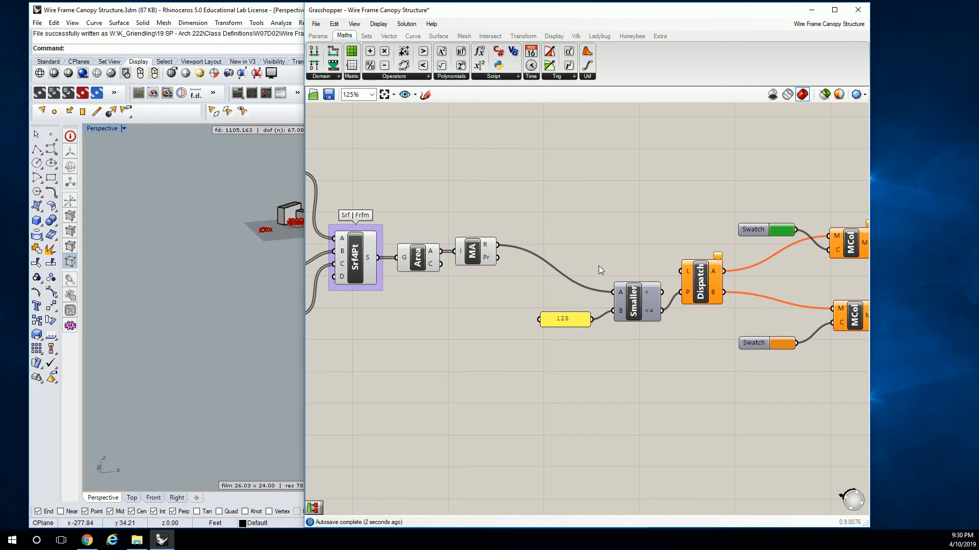
{"action": "mouse_move", "coordinate": [643, 282]}
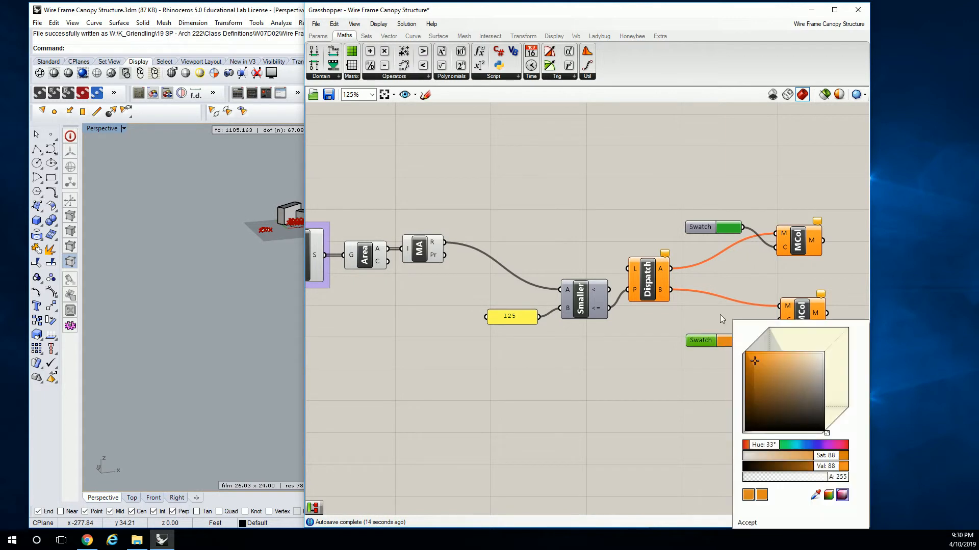
Set the upper swatch to orange and the lower swatch to green in their colour pickers.
{"action": "left_click", "coordinate": [746, 521]}
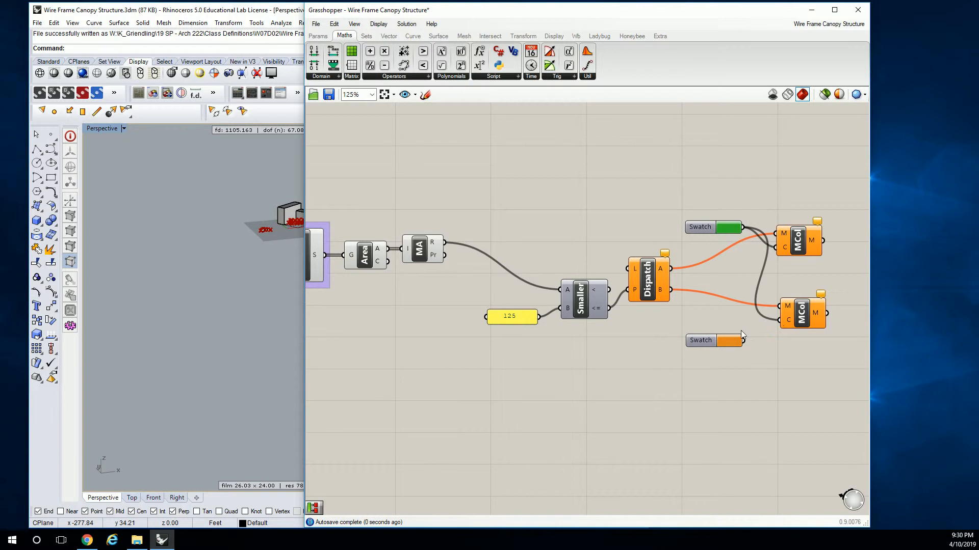
{"action": "left_click", "coordinate": [700, 226]}
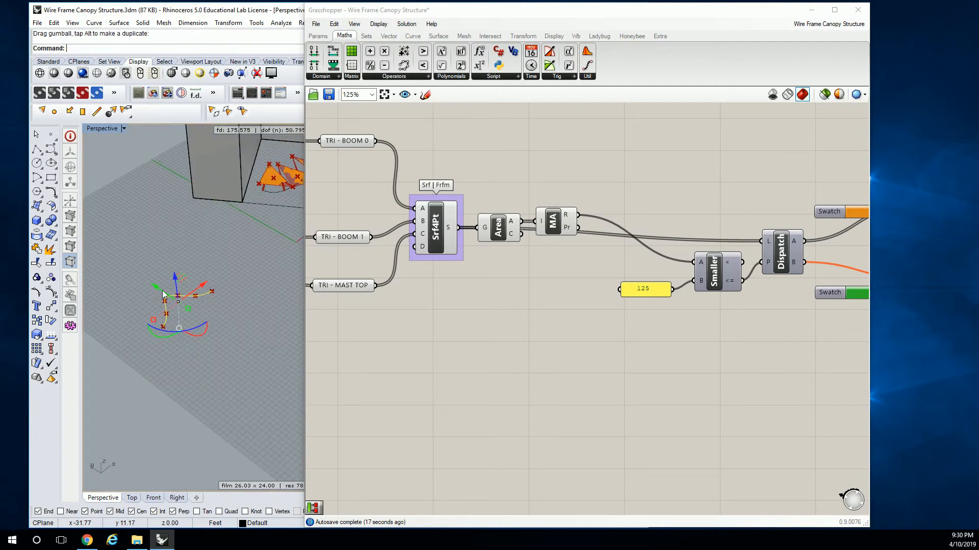
Drag several canopy control points to resize triangles and watch them recolour orange or green.
{"action": "left_click", "coordinate": [194, 242]}
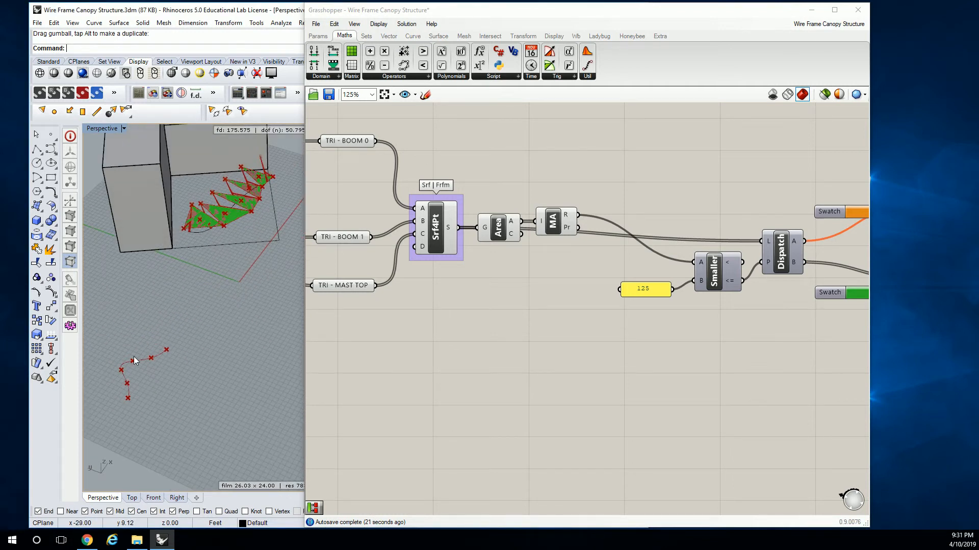
{"action": "left_click", "coordinate": [144, 368]}
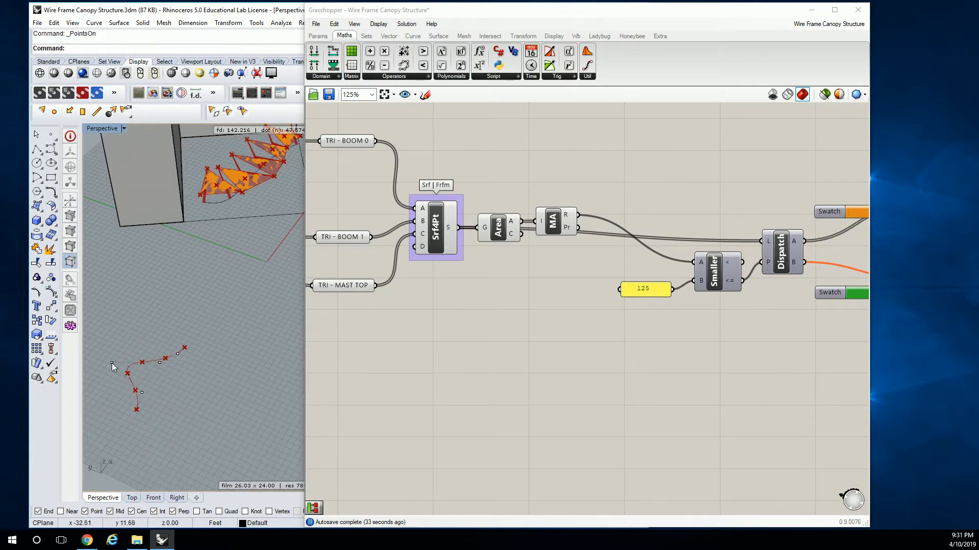
{"action": "left_click", "coordinate": [125, 351]}
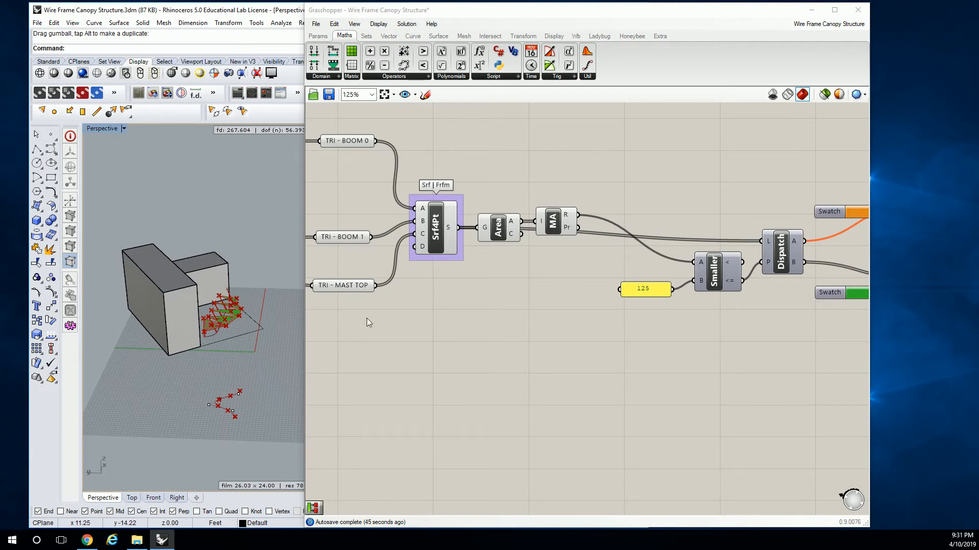
{"action": "scroll", "scroll_direction": "down", "scroll_amount": 3}
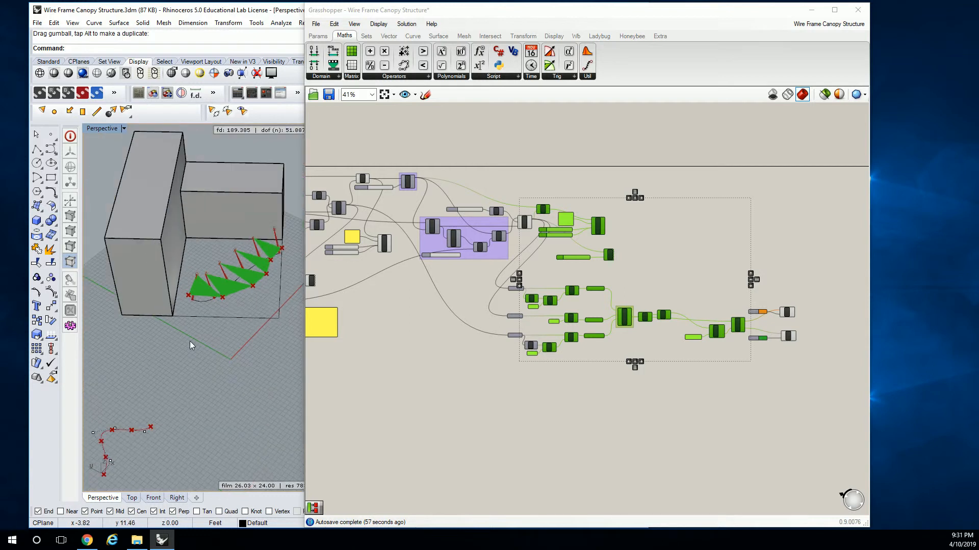
{"action": "mouse_move", "coordinate": [173, 366]}
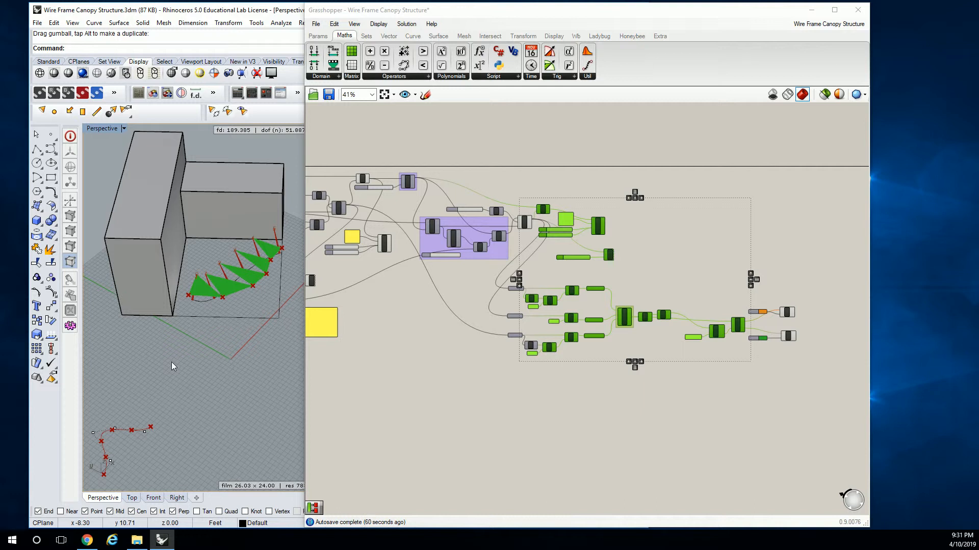
{"action": "mouse_move", "coordinate": [683, 416]}
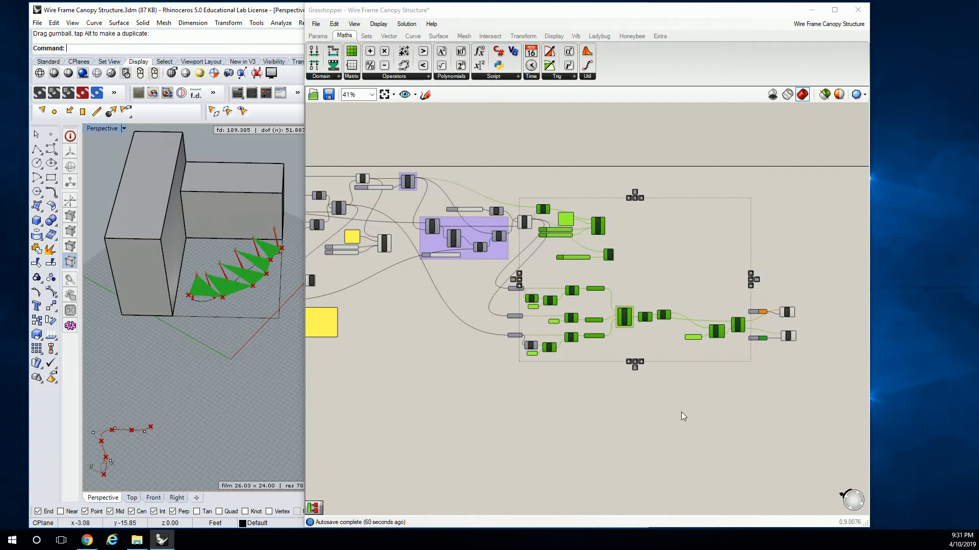
{"action": "mouse_move", "coordinate": [417, 318]}
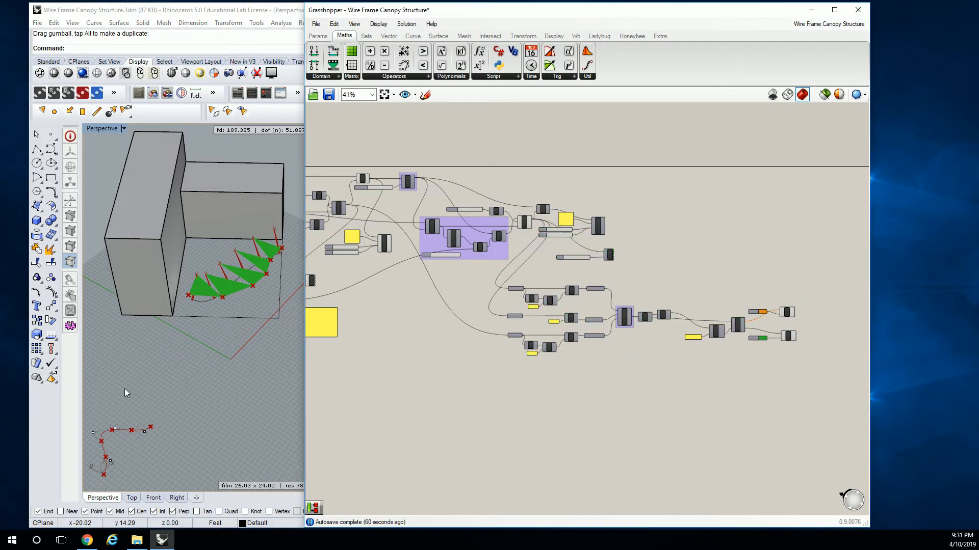
{"action": "scroll", "scroll_direction": "up", "scroll_amount": 3}
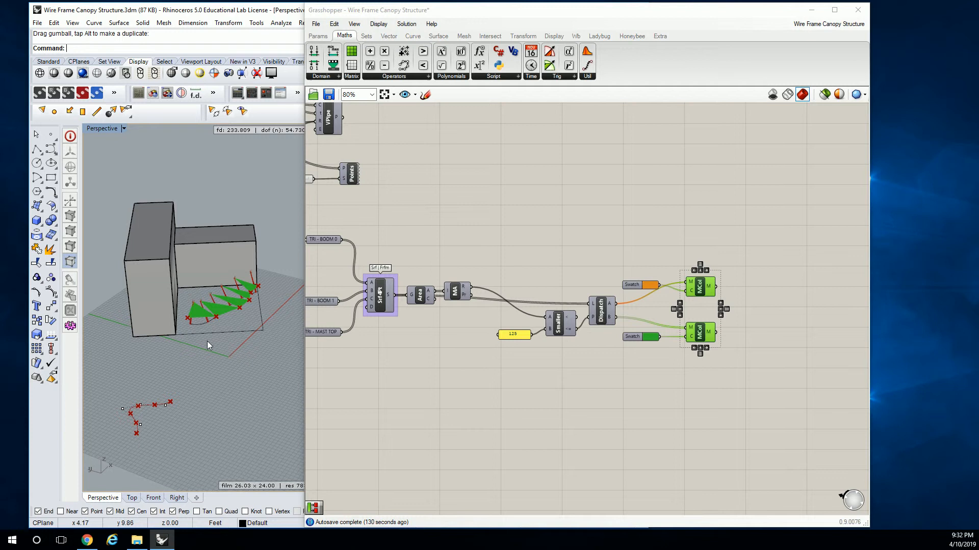
{"action": "mouse_move", "coordinate": [215, 343]}
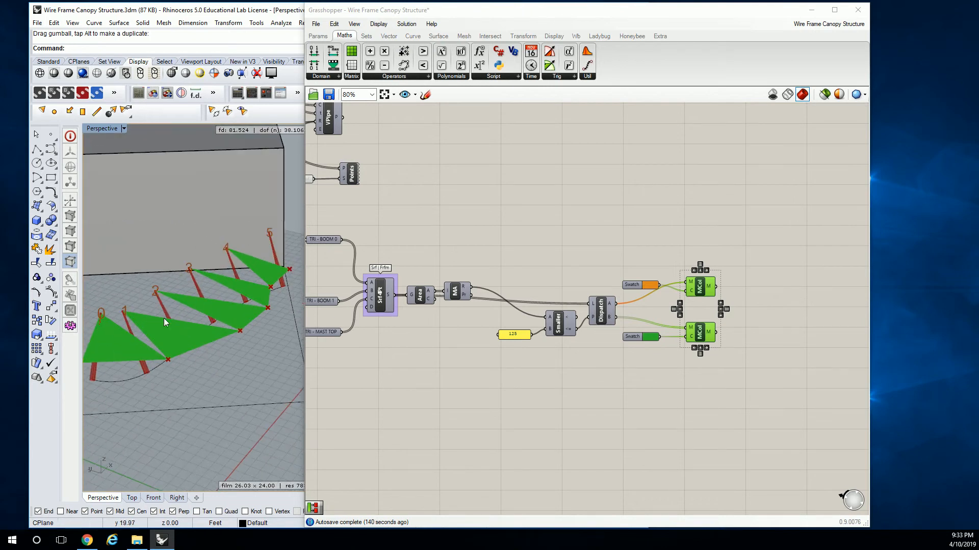
{"action": "mouse_move", "coordinate": [193, 324]}
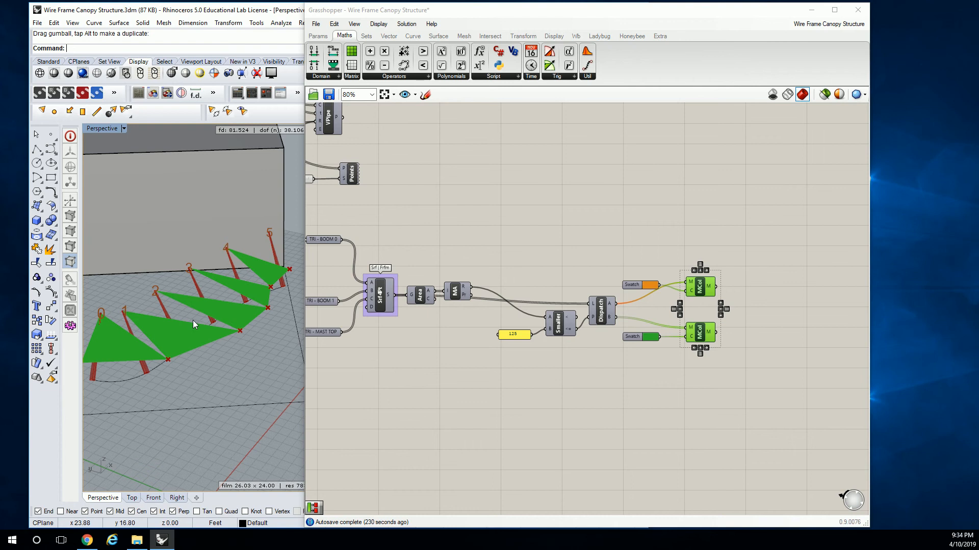
{"action": "mouse_move", "coordinate": [194, 324]}
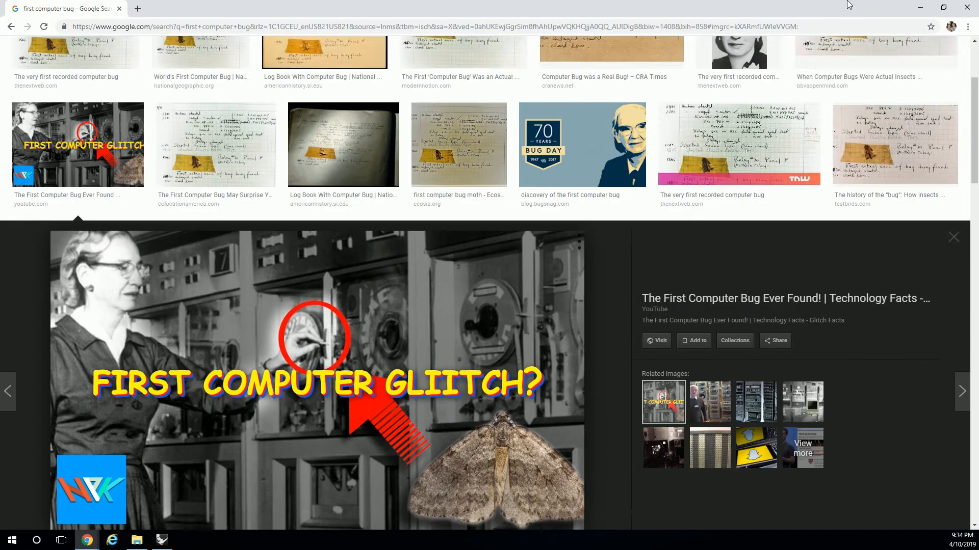
Scroll through the Google Images results for the first recorded computer bug.
{"action": "scroll", "scroll_direction": "down", "scroll_amount": 3}
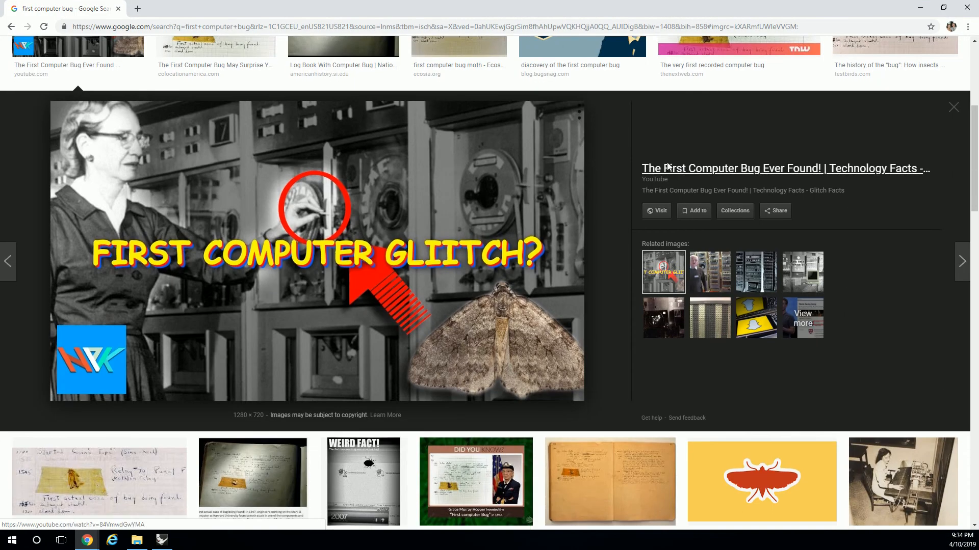
{"action": "mouse_move", "coordinate": [671, 156]}
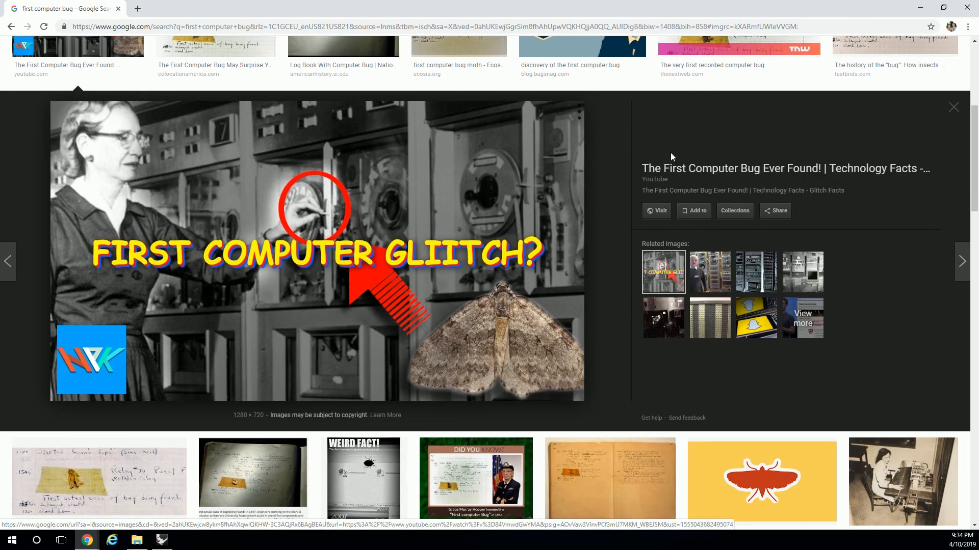
{"action": "scroll", "scroll_direction": "down", "scroll_amount": 3}
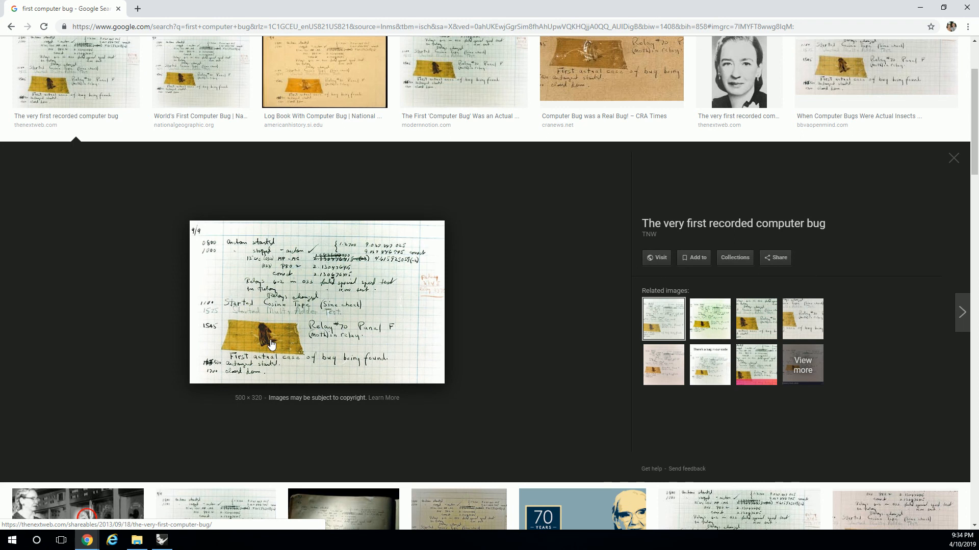
{"action": "mouse_move", "coordinate": [674, 47]}
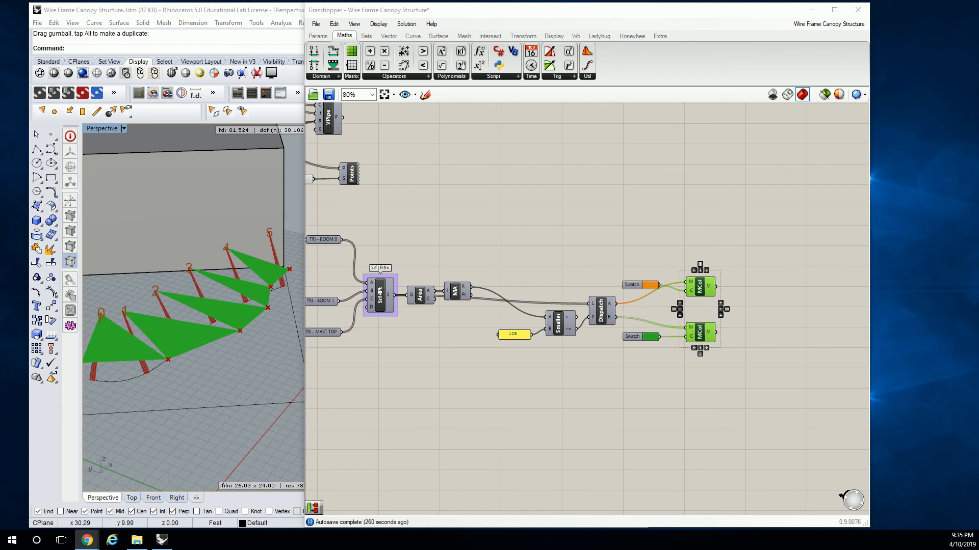
{"action": "mouse_move", "coordinate": [632, 233]}
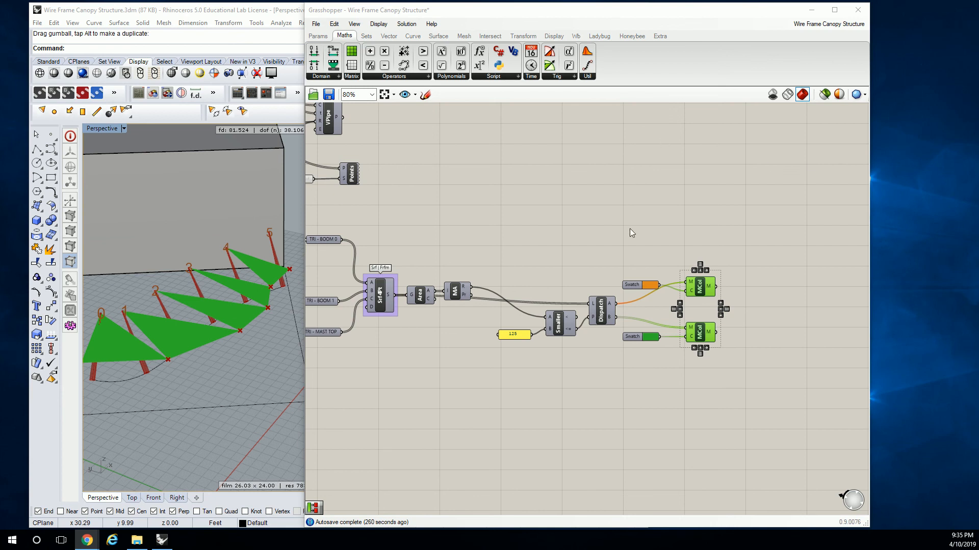